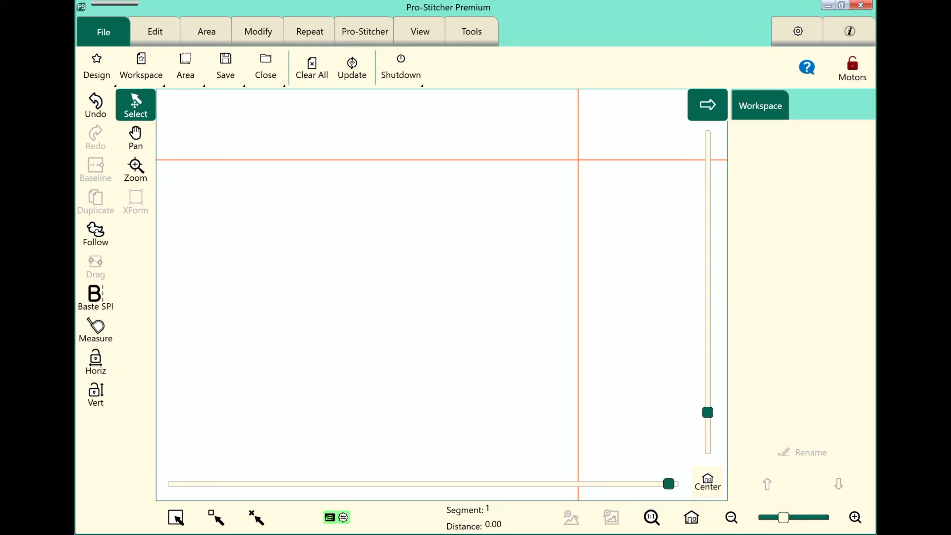
Step: Show the recent designs list from the Design button on the File tab
left_click(96, 66)
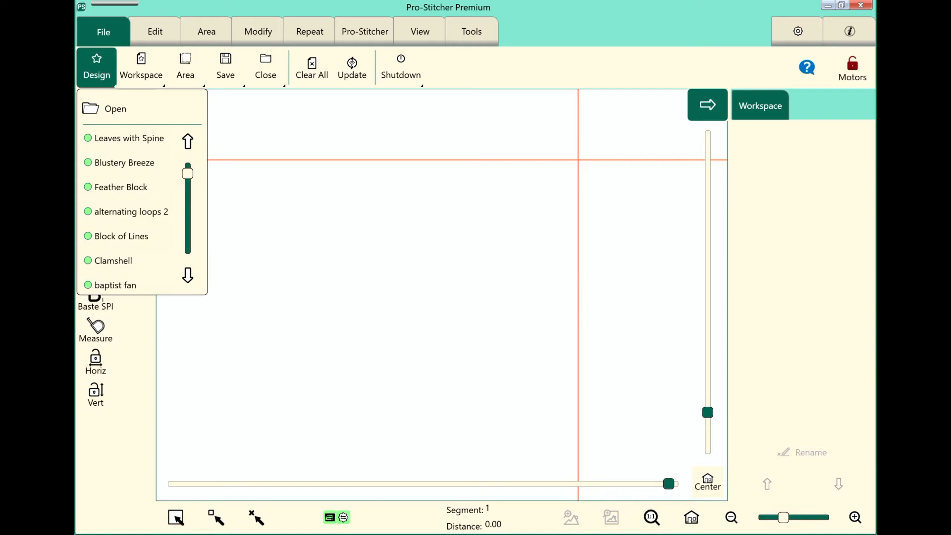
Step: Start opening a design file and browse to the D:\ USB drive
left_click(115, 109)
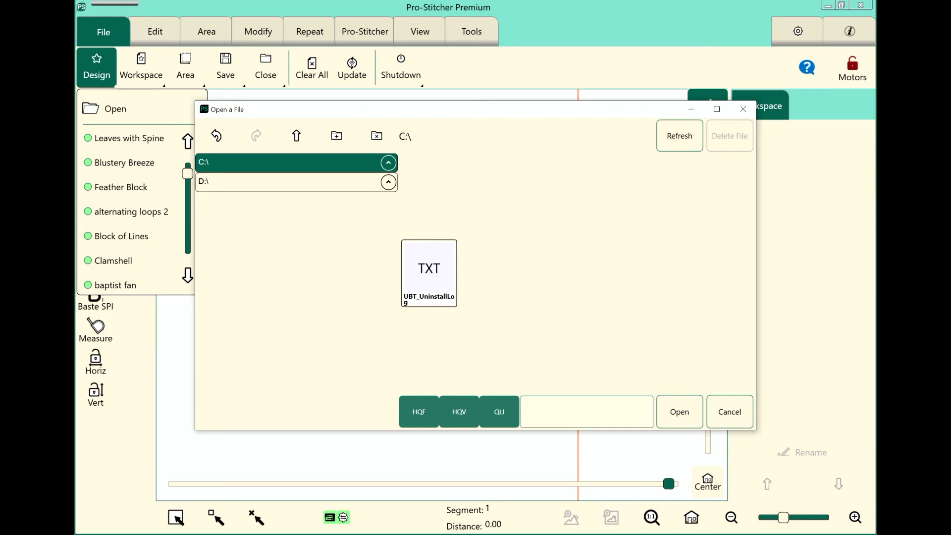
left_click(296, 181)
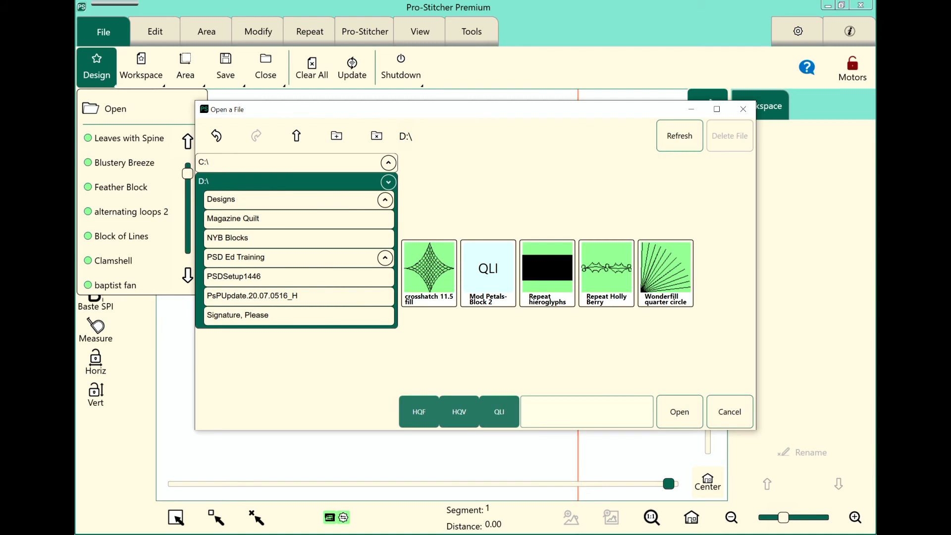
Step: Load Mod Petals-Block 2 from the PSD Ed Training folder as a 12 by 12 design
left_click(487, 273)
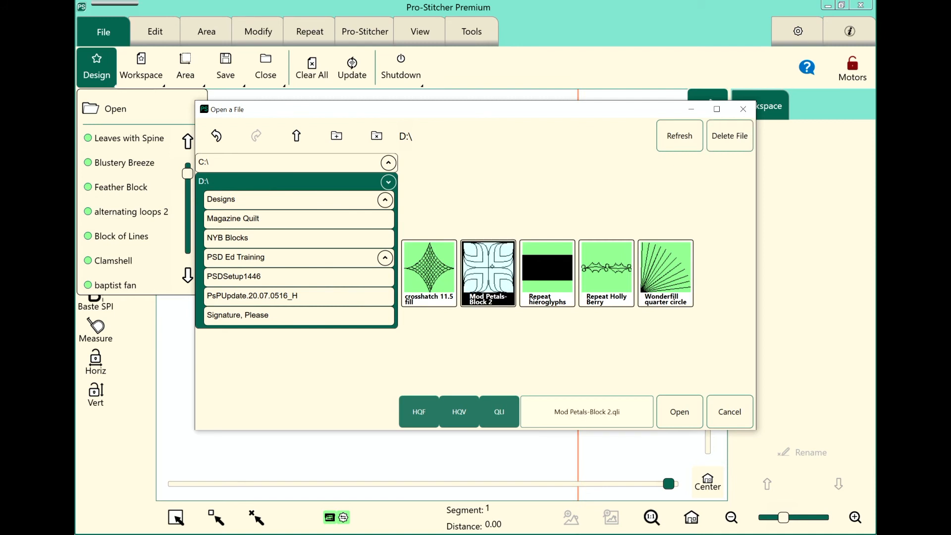
left_click(678, 412)
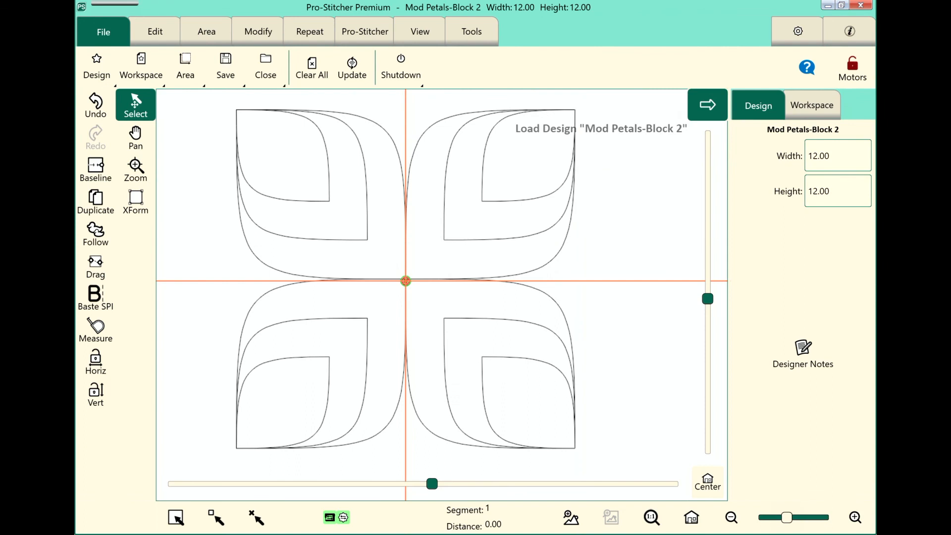